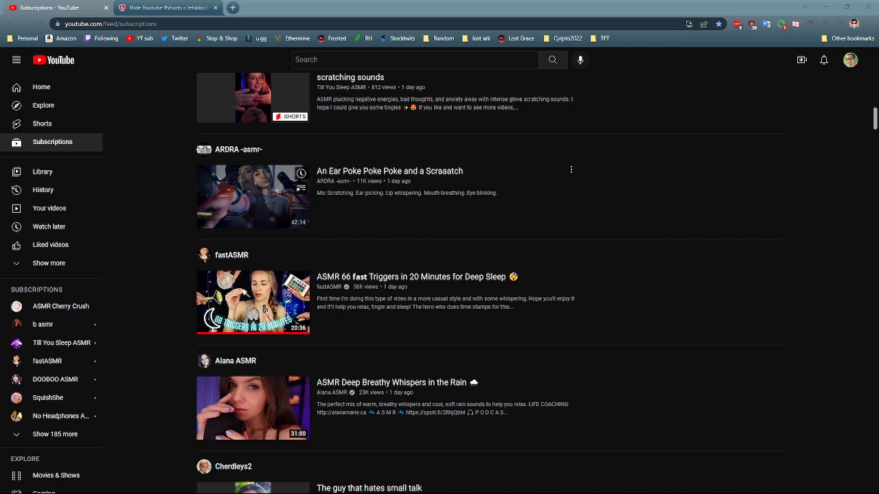
{"action": "mouse_move", "coordinate": [252, 196]}
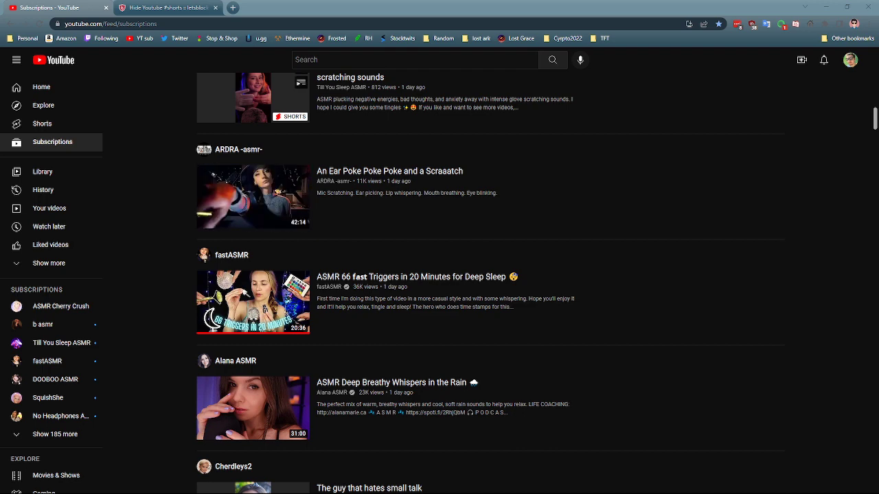
Step: Scroll through the feed and switch to the letsblock.it Hide Youtube #shorts filter page
{"action": "scroll", "scroll_direction": "down", "scroll_amount": 3}
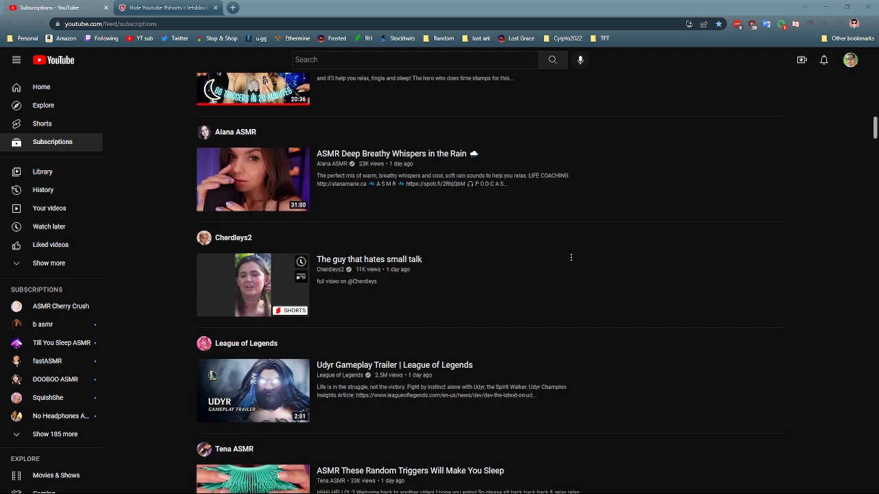
{"action": "scroll", "scroll_direction": "down", "scroll_amount": 3}
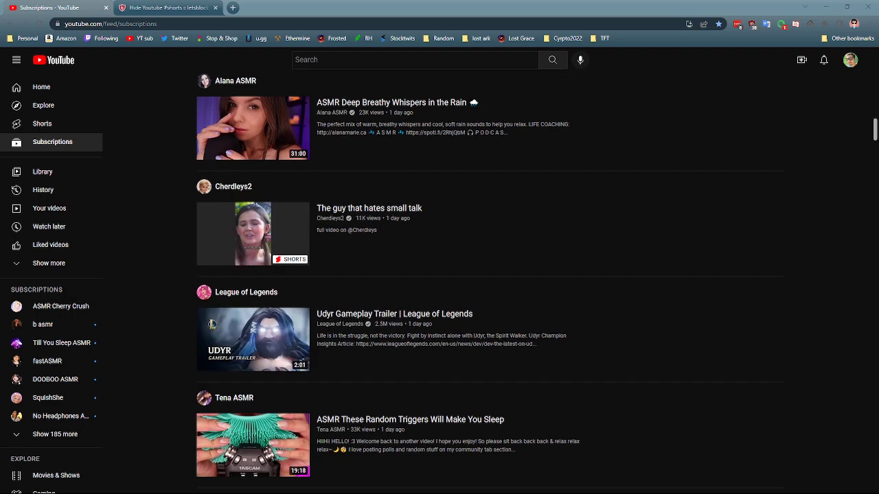
{"action": "scroll", "scroll_direction": "down", "scroll_amount": 3}
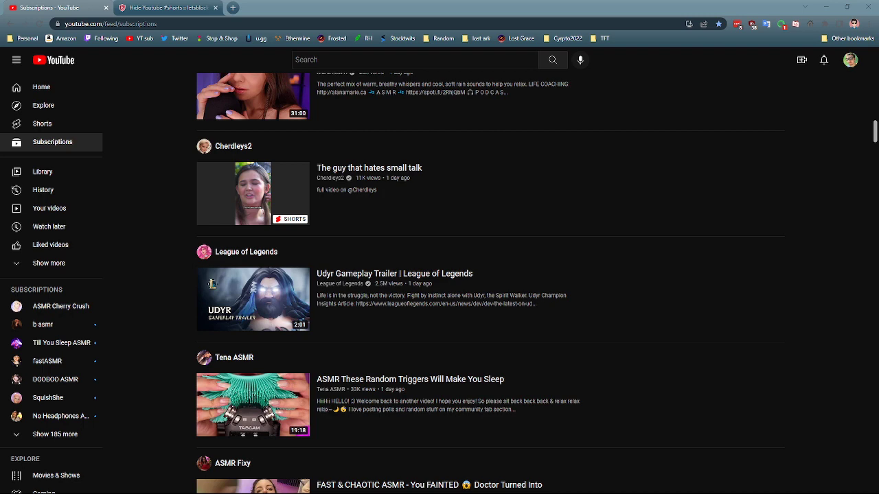
{"action": "scroll", "scroll_direction": "down", "scroll_amount": 3}
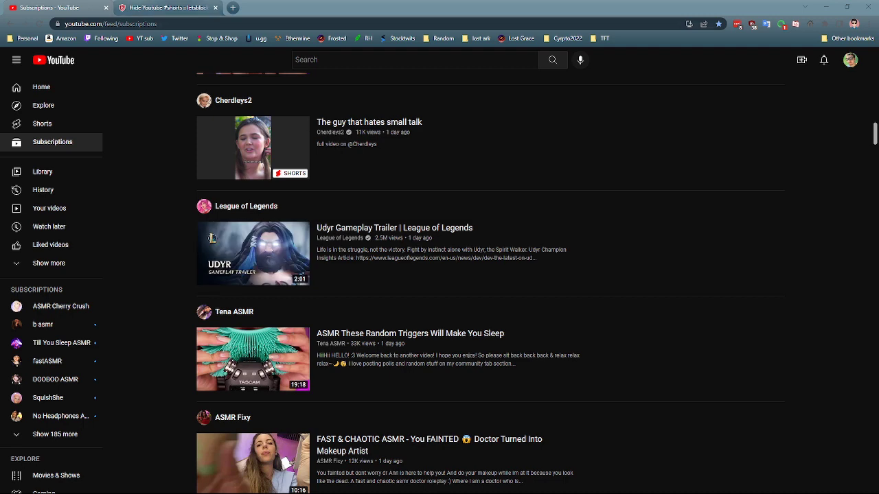
{"action": "left_click", "coordinate": [167, 8]}
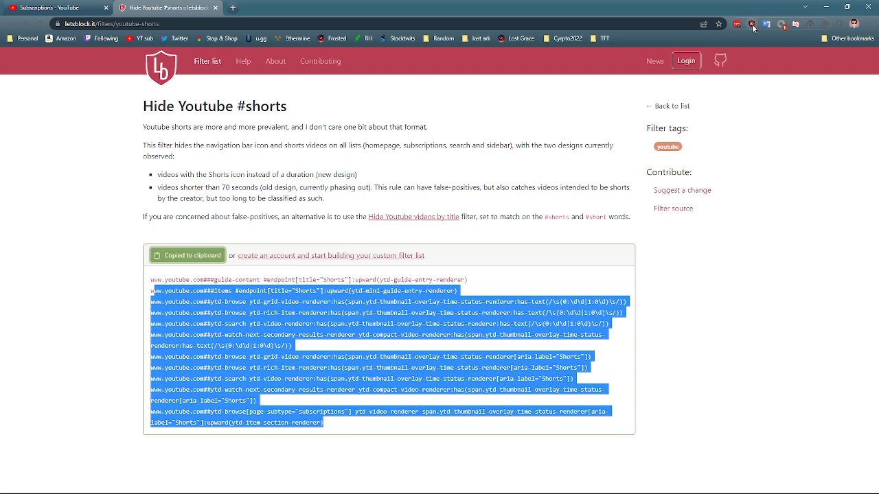
{"action": "mouse_move", "coordinate": [782, 24]}
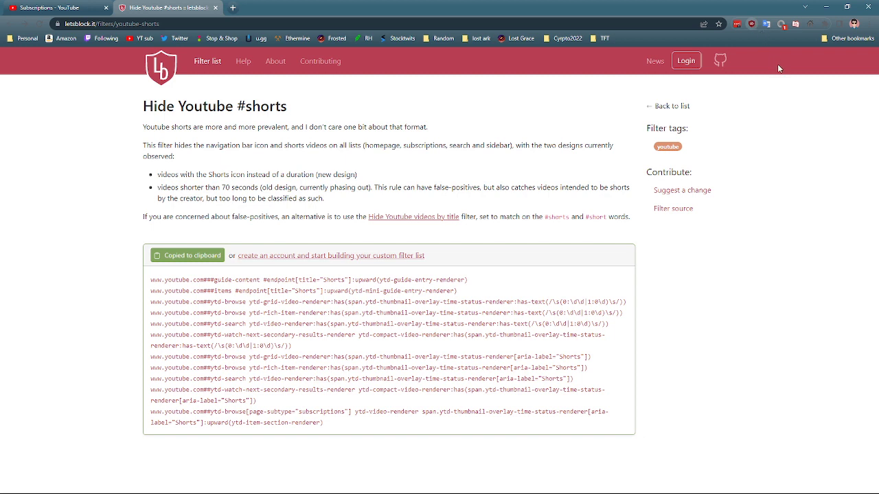
{"action": "mouse_move", "coordinate": [788, 131]}
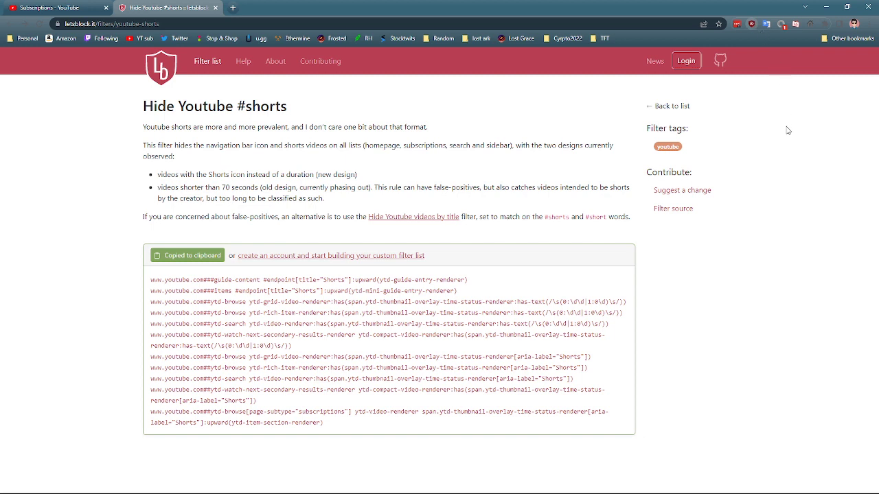
{"action": "mouse_move", "coordinate": [777, 91]}
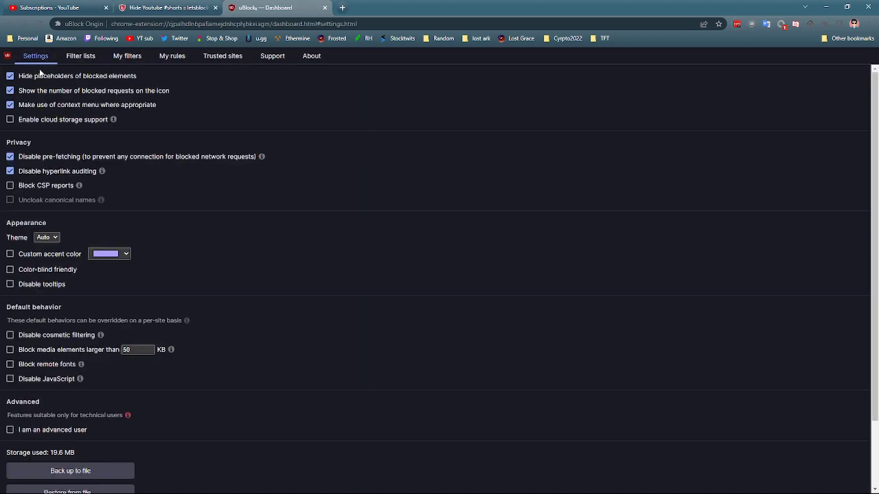
Step: Paste the Shorts-hiding rules into My filters and apply the changes
{"action": "left_click", "coordinate": [167, 8]}
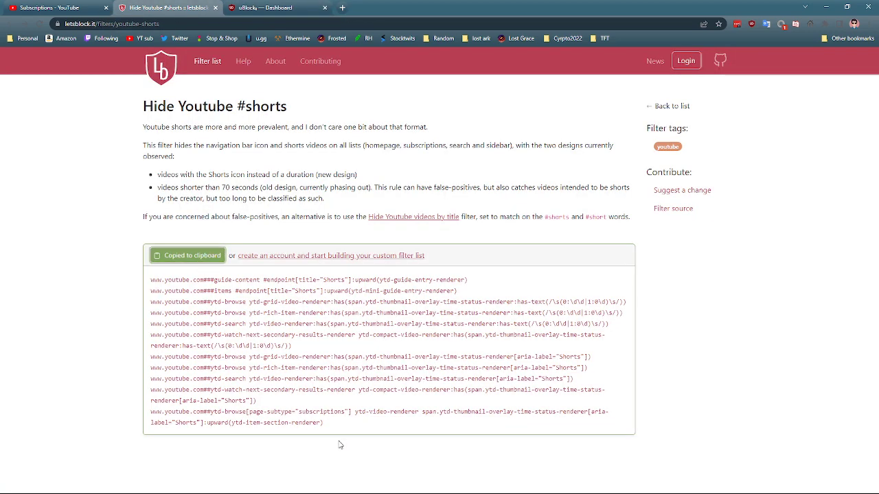
{"action": "left_click", "coordinate": [274, 11]}
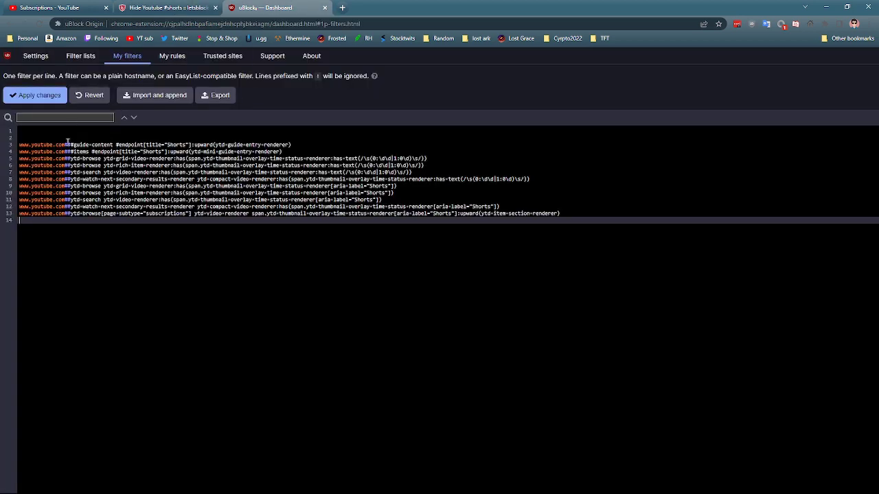
{"action": "left_click", "coordinate": [35, 94]}
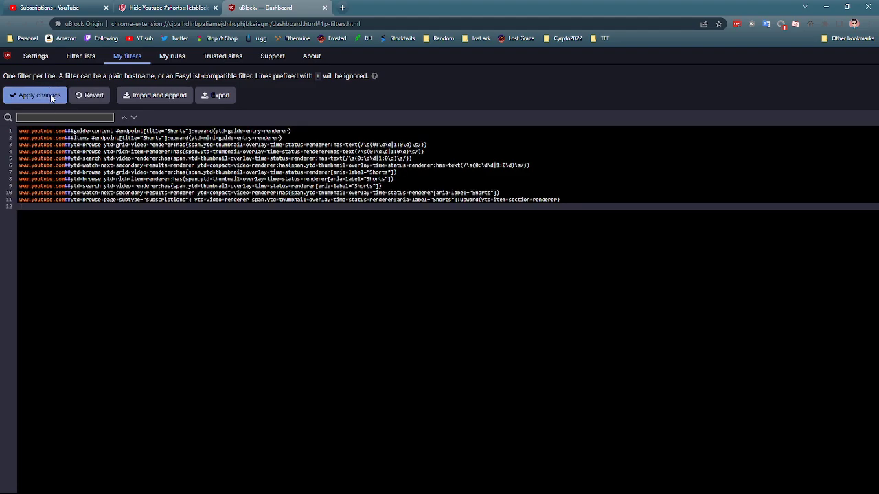
{"action": "left_click", "coordinate": [35, 95]}
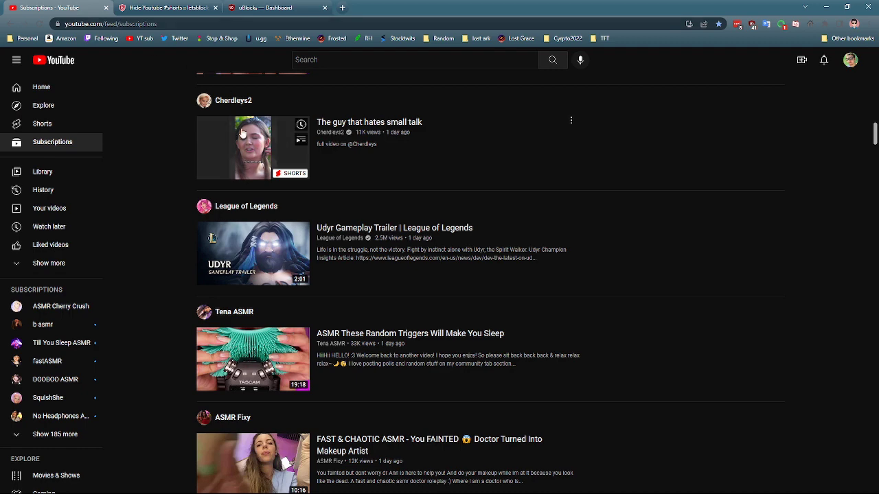
{"action": "mouse_move", "coordinate": [373, 140]}
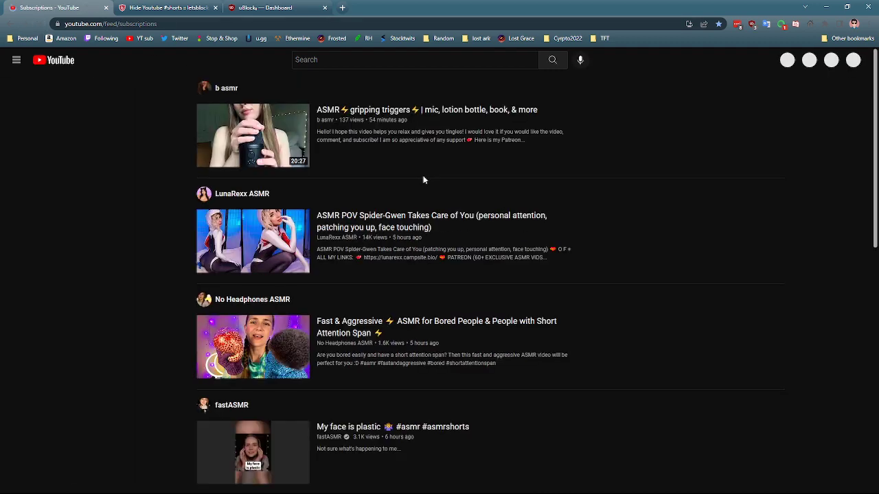
Step: Scroll the reloaded Subscriptions feed to confirm the Shorts videos are gone
{"action": "scroll", "scroll_direction": "down", "scroll_amount": 3}
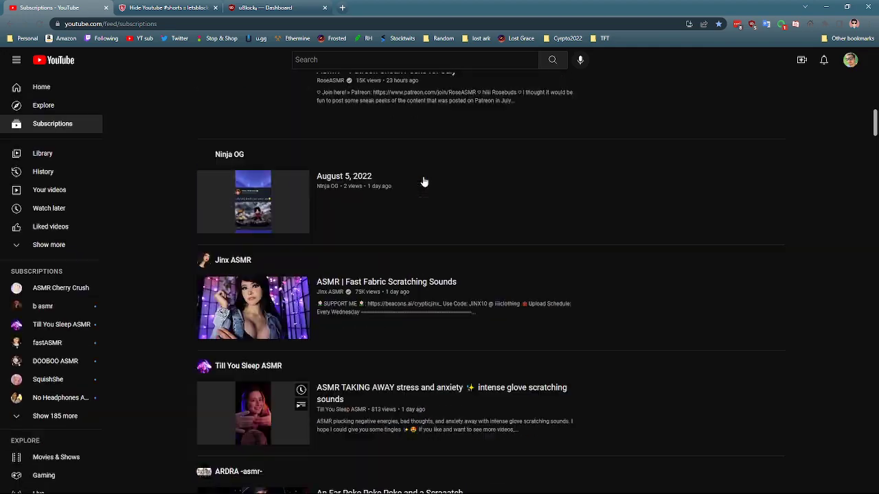
{"action": "scroll", "scroll_direction": "up", "scroll_amount": 3}
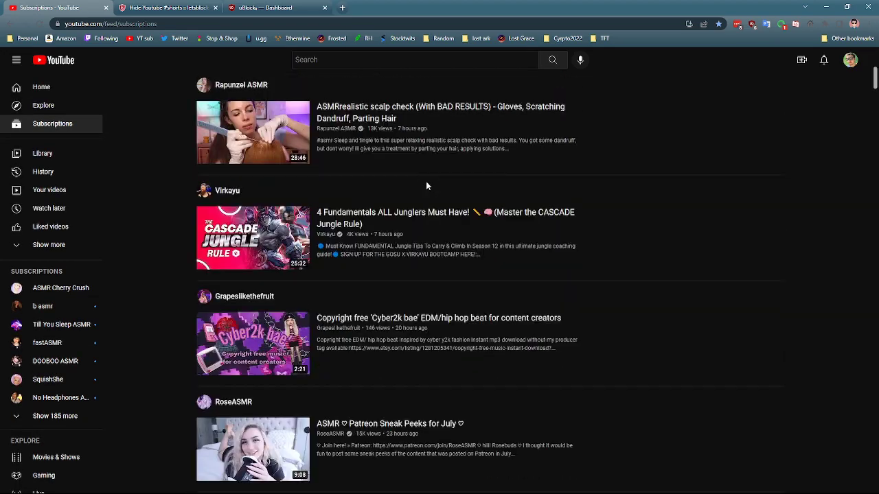
{"action": "scroll", "scroll_direction": "down", "scroll_amount": 3}
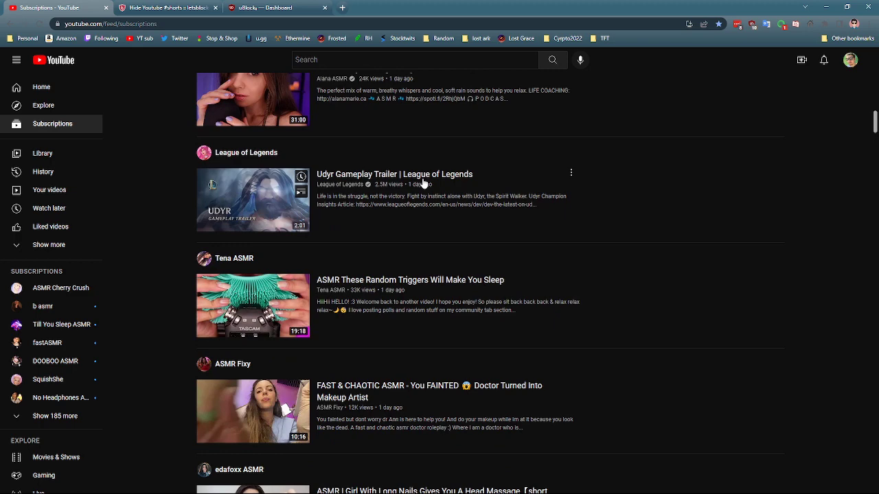
Step: Return to the letsblock.it Hide Youtube #shorts tab
{"action": "left_click", "coordinate": [171, 8]}
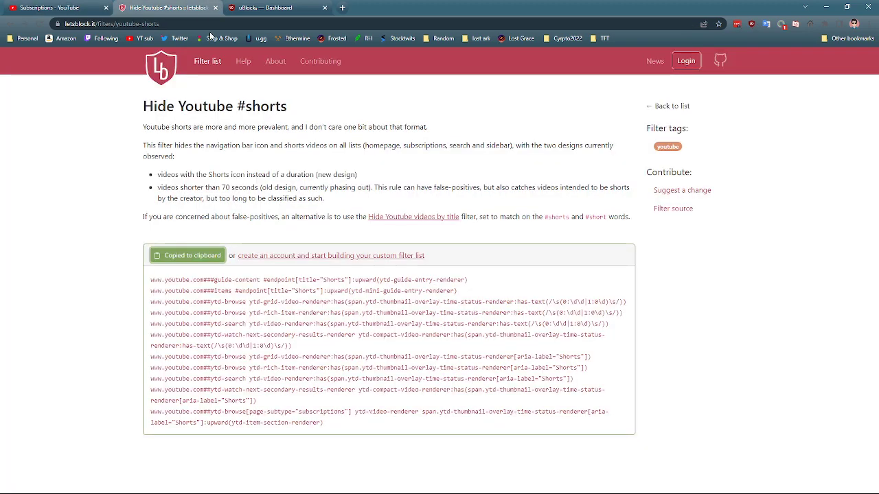
{"action": "mouse_move", "coordinate": [208, 52]}
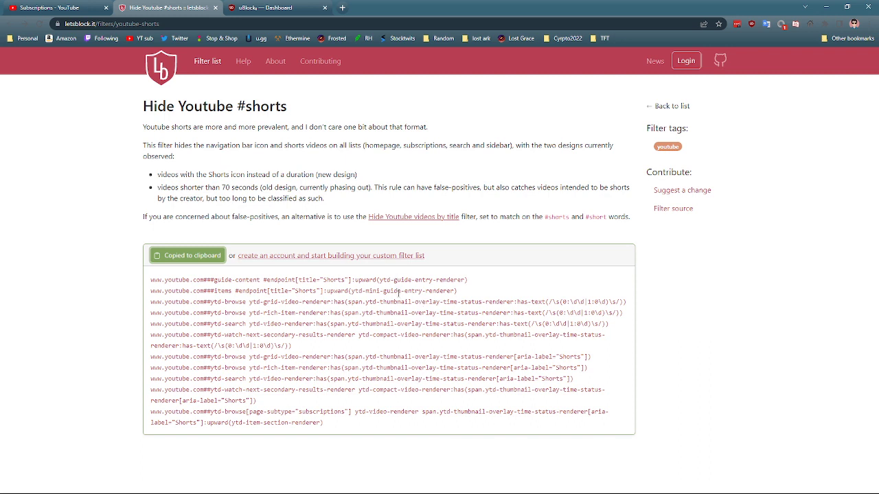
{"action": "mouse_move", "coordinate": [516, 260]}
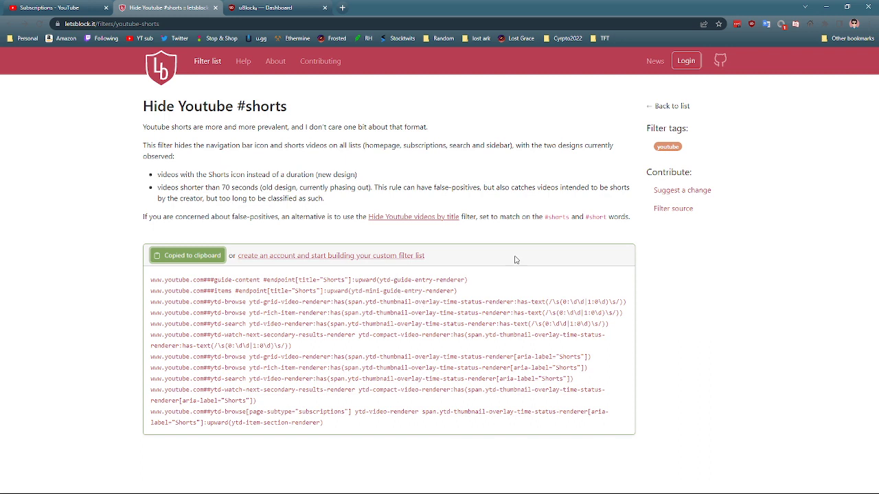
{"action": "mouse_move", "coordinate": [508, 267]}
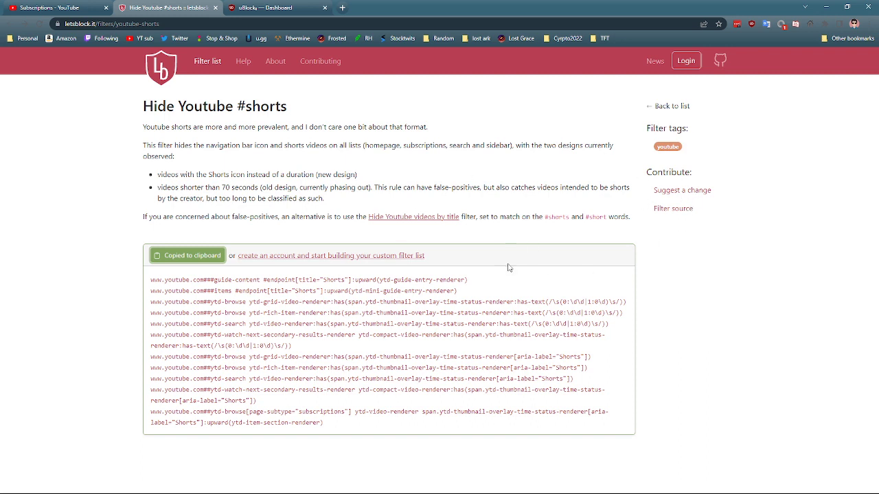